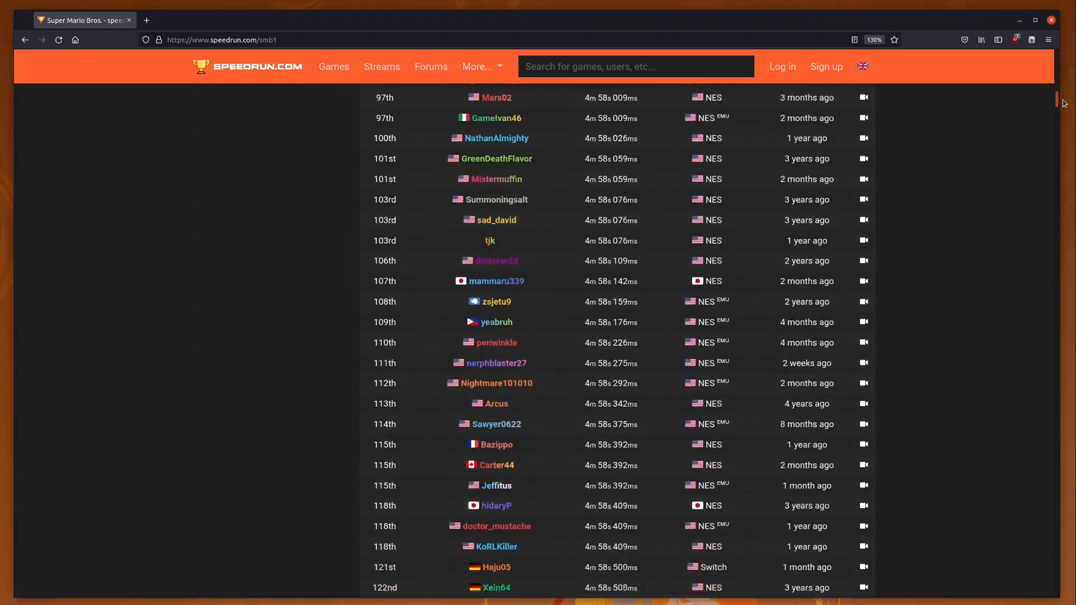
Filter the run query with WHERE id IN (637, 765, 874, 931, 982, 1056).
scroll(down, 3)
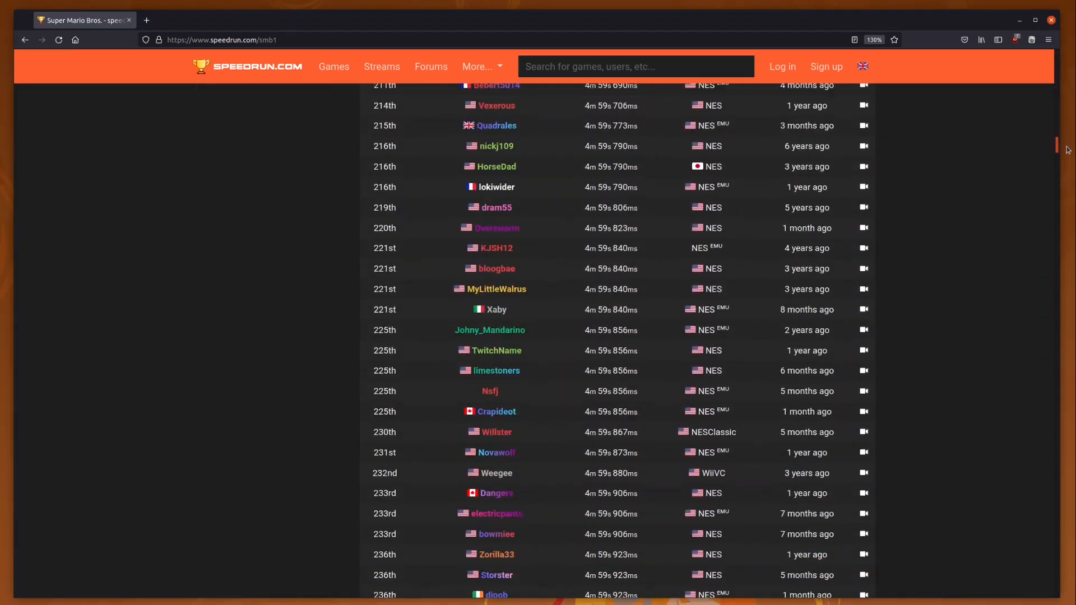
scroll(down, 3)
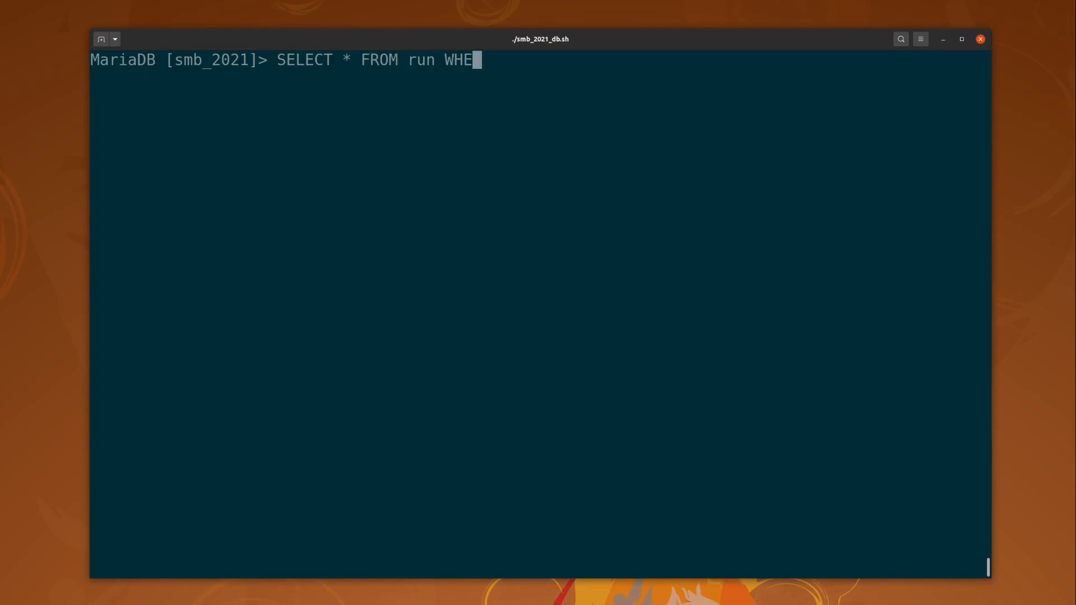
text(RE id IN ()
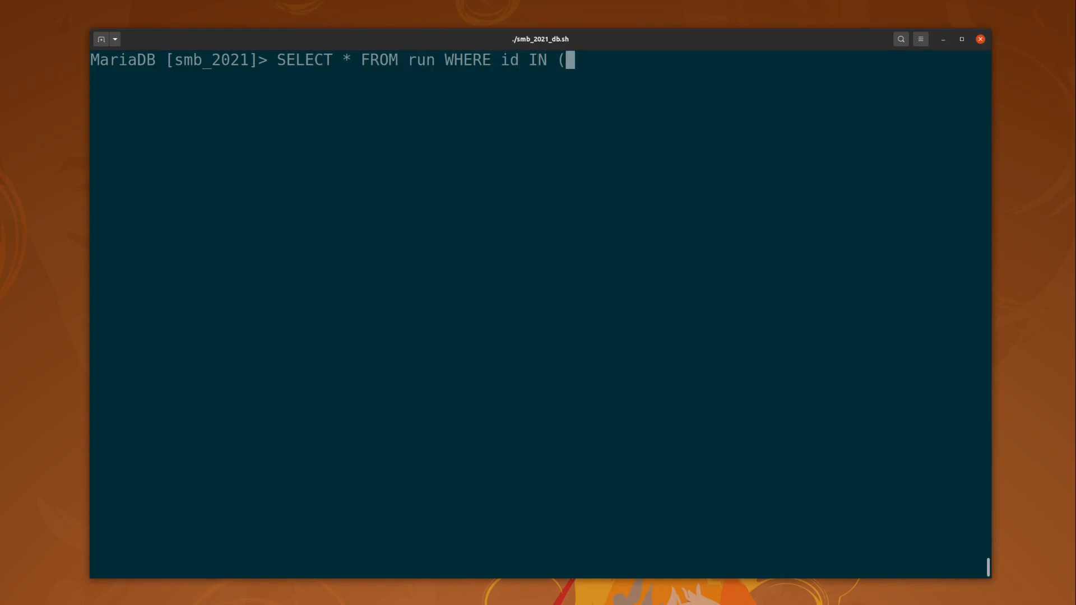
text(637, 765, 874)
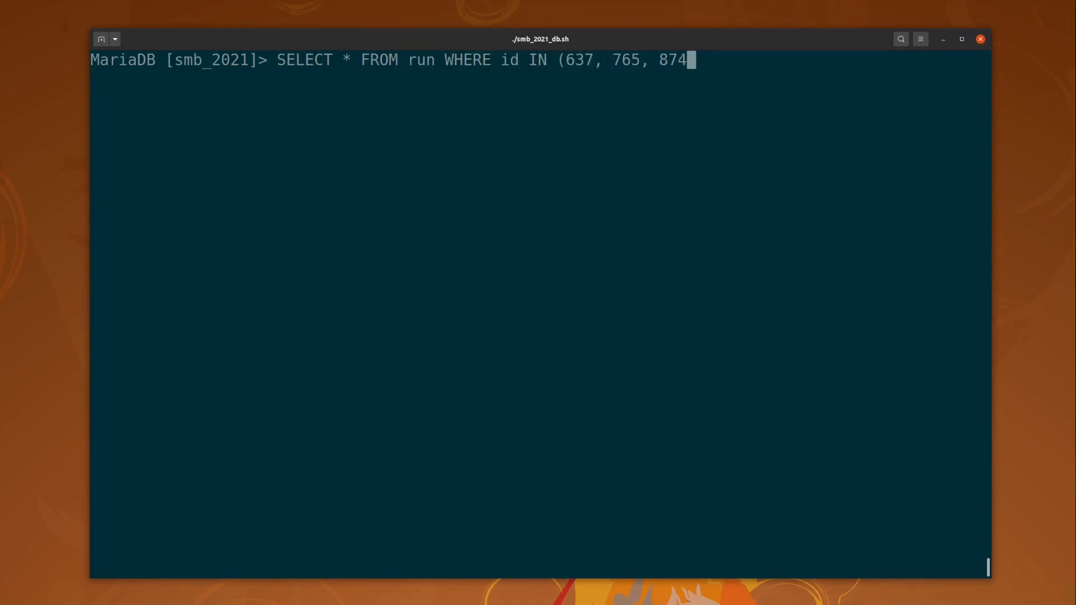
text(, 931, 982, 1056);)
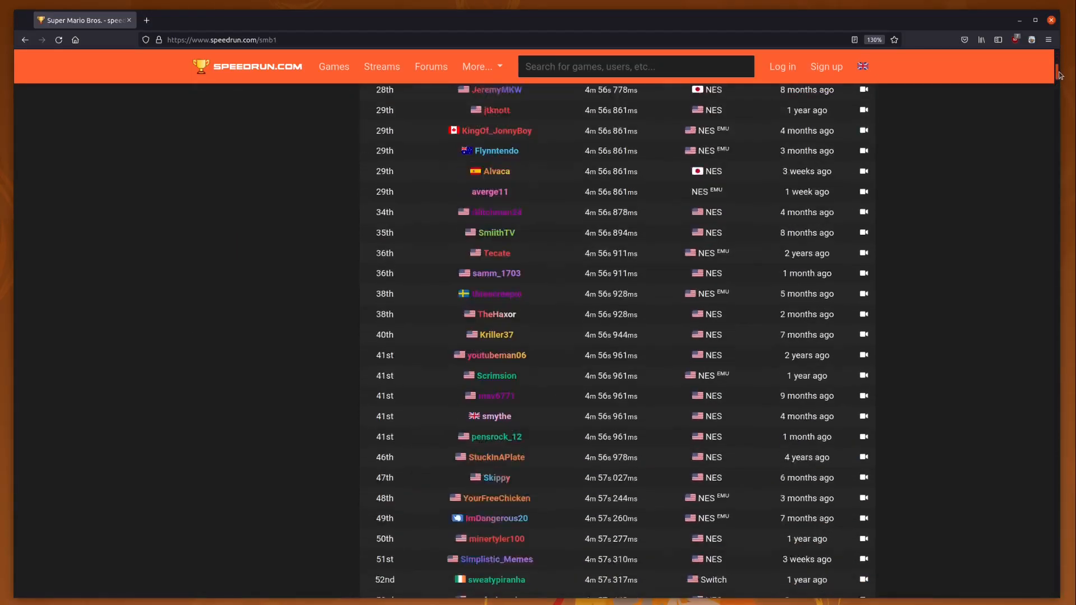
scroll(down, 3)
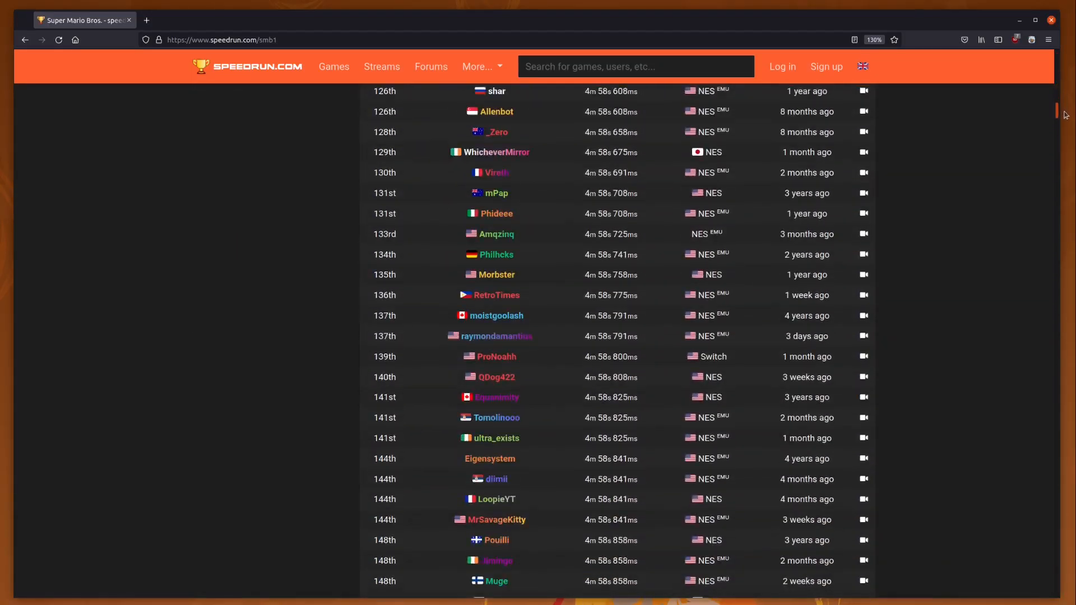
scroll(down, 3)
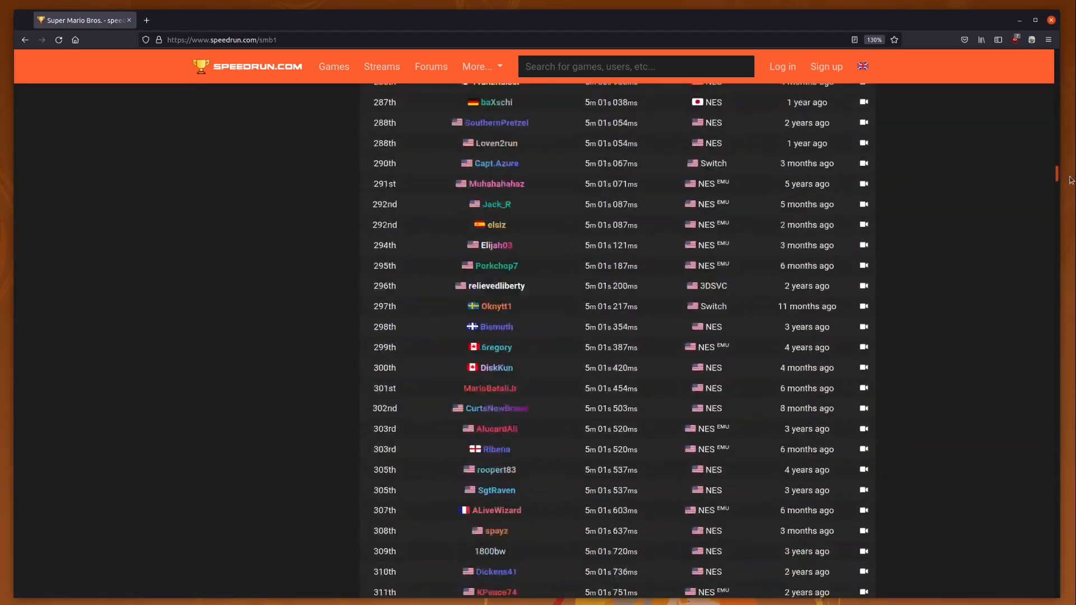
scroll(down, 3)
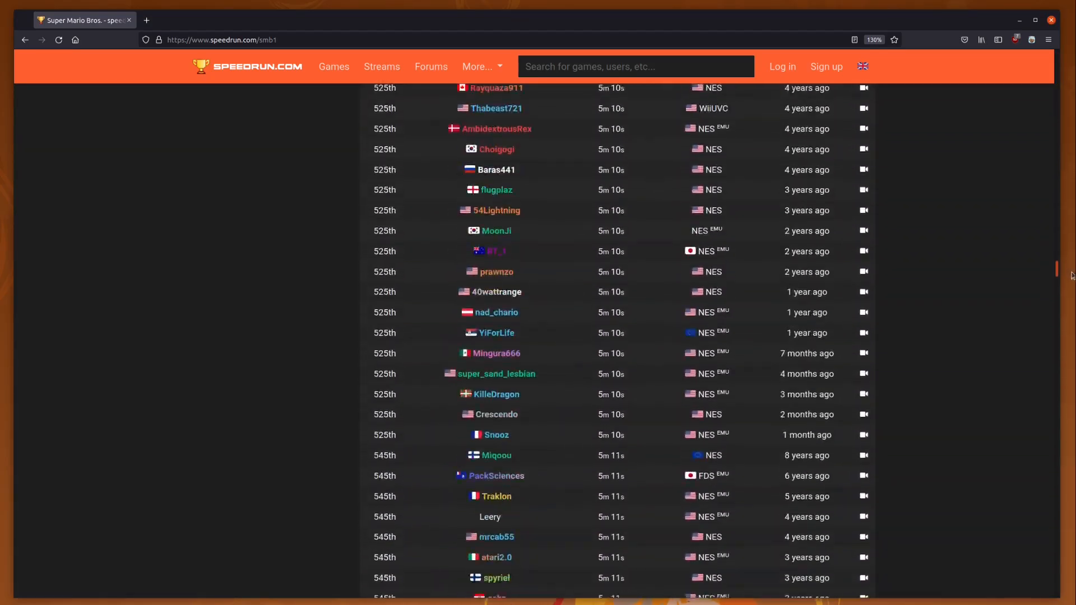
scroll(down, 3)
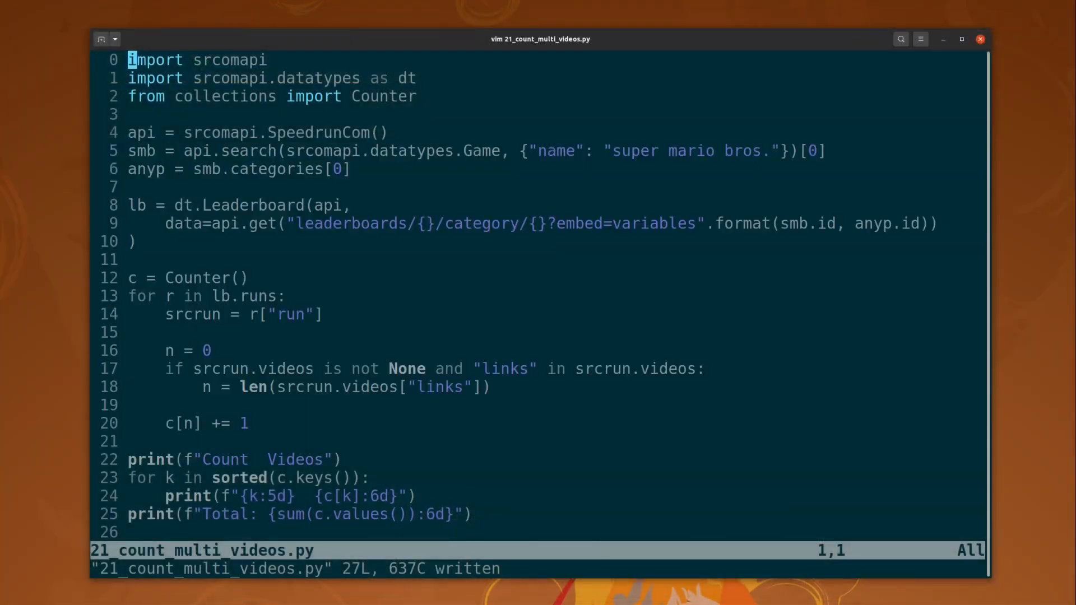
Launch :!python 21_count_multi_videos.py from vim to count each run's video links.
text(:!python 21_count_multi_videos.py)
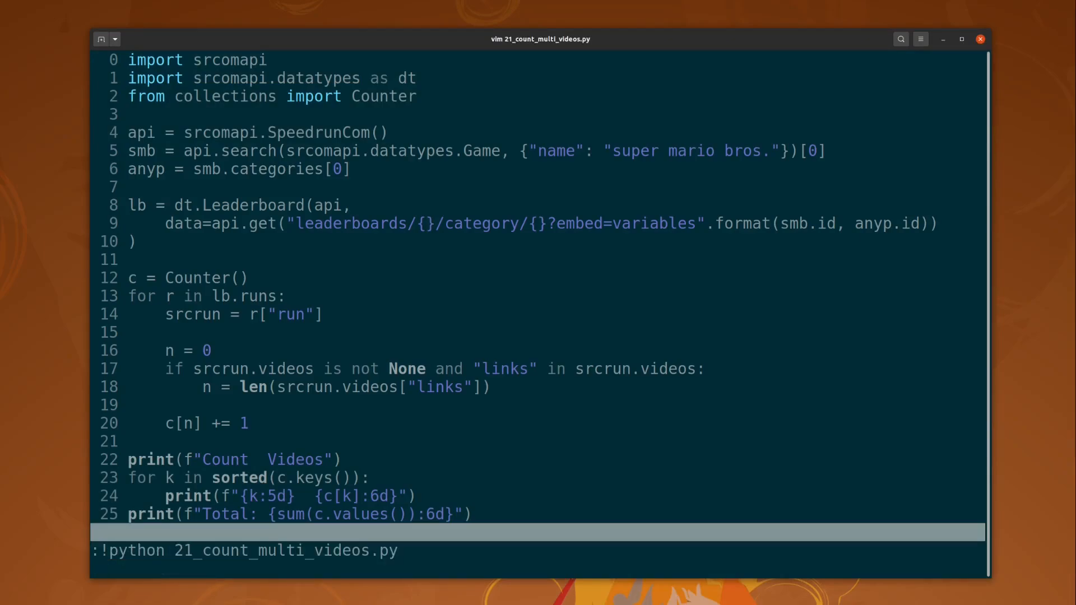
key(Return)
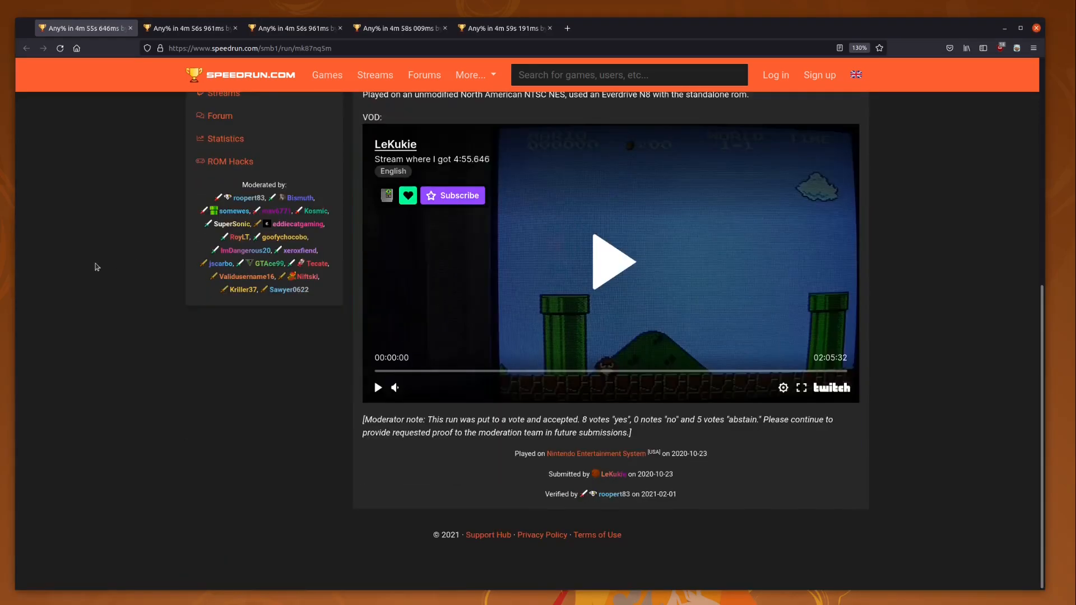
Switch between the open run-page tabs to review their embedded VODs.
click(191, 28)
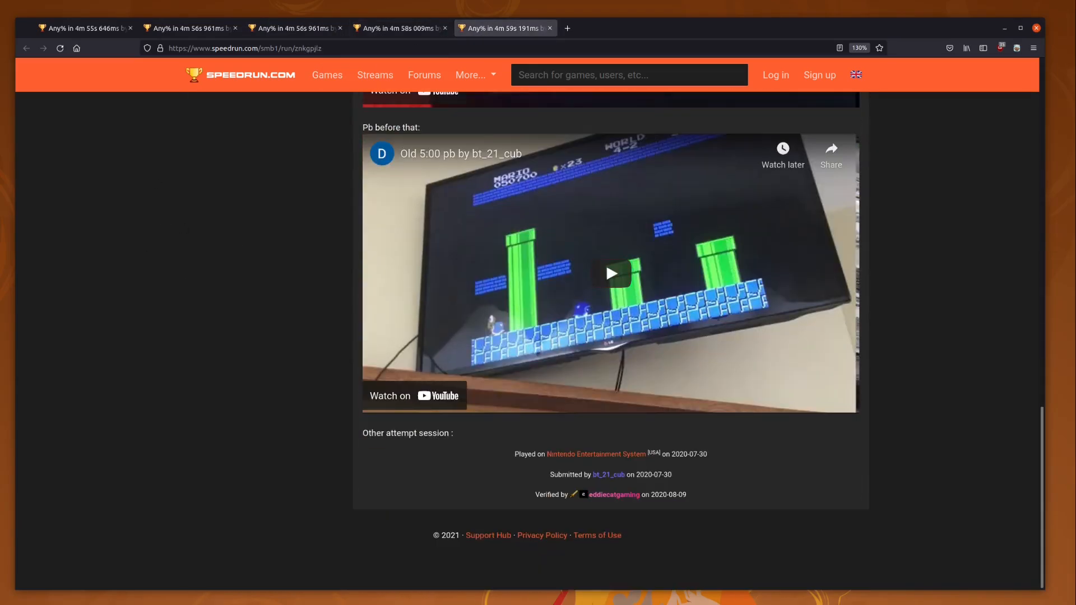
click(82, 28)
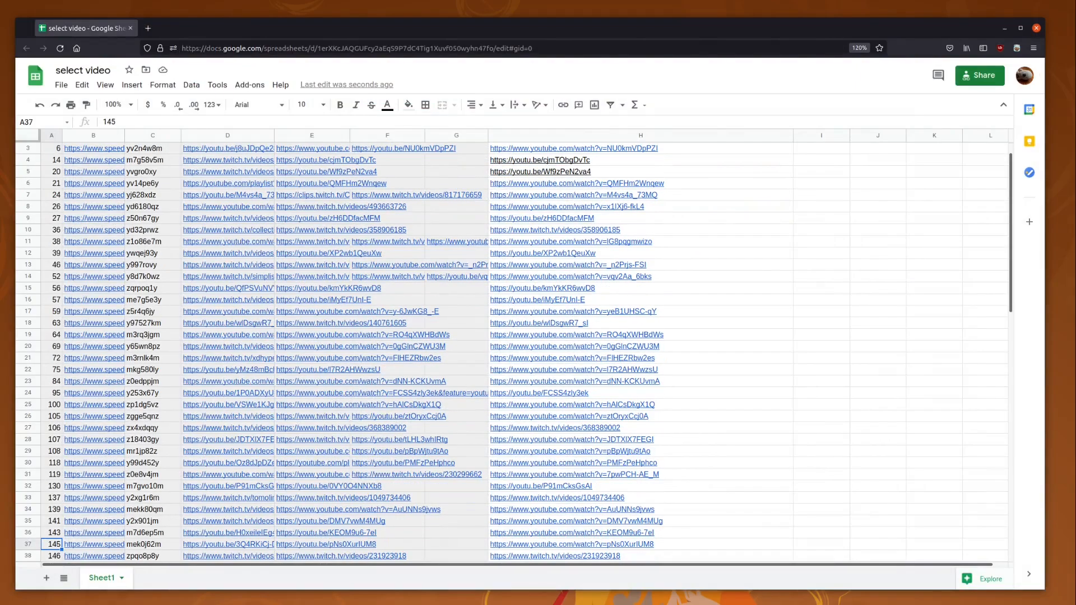
scroll(down, 3)
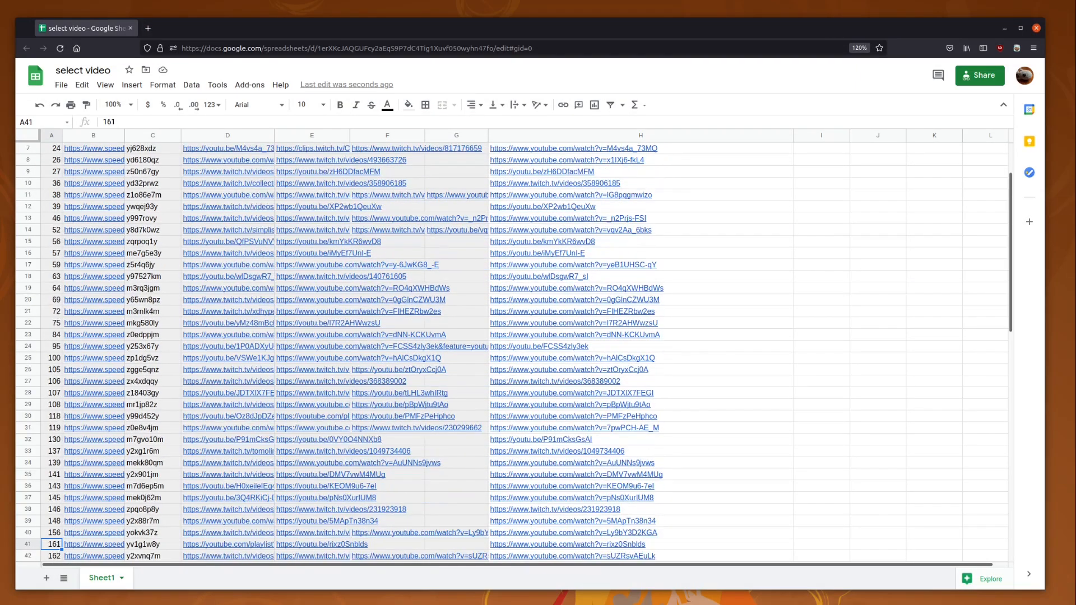
scroll(down, 3)
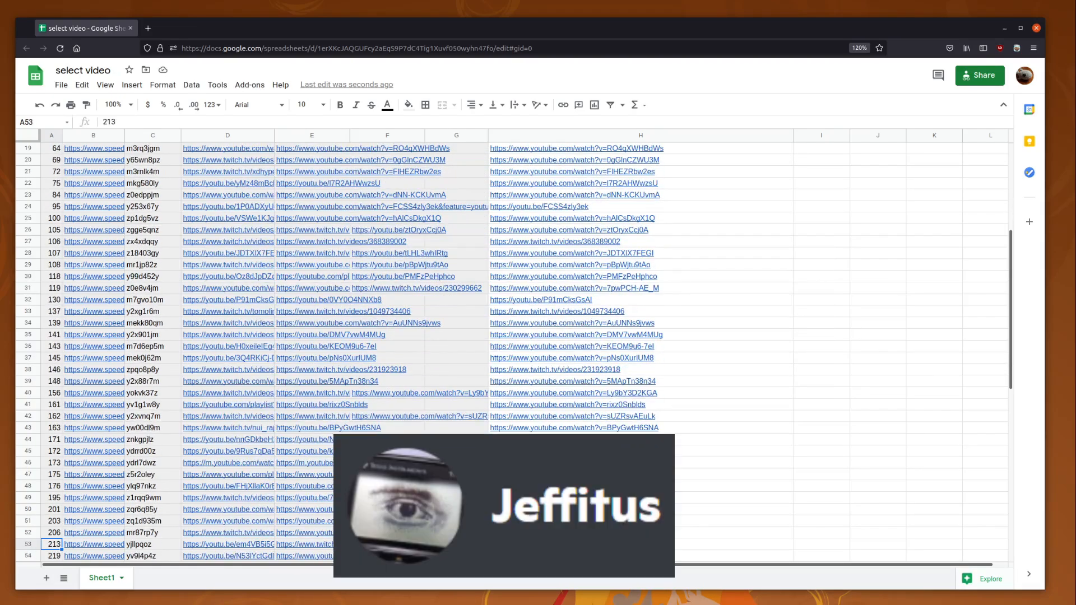
scroll(down, 3)
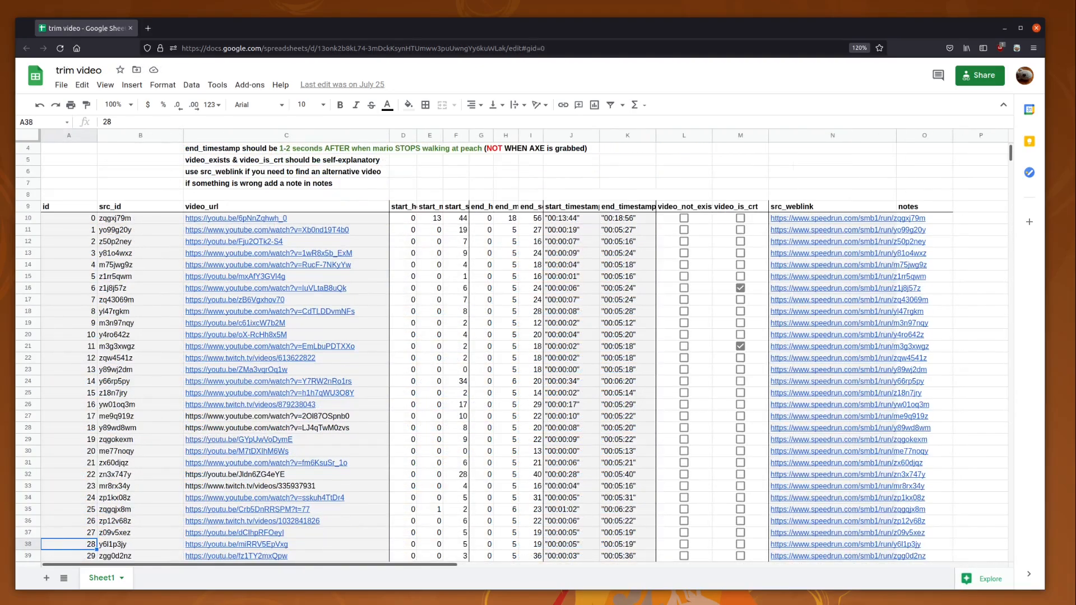
scroll(down, 3)
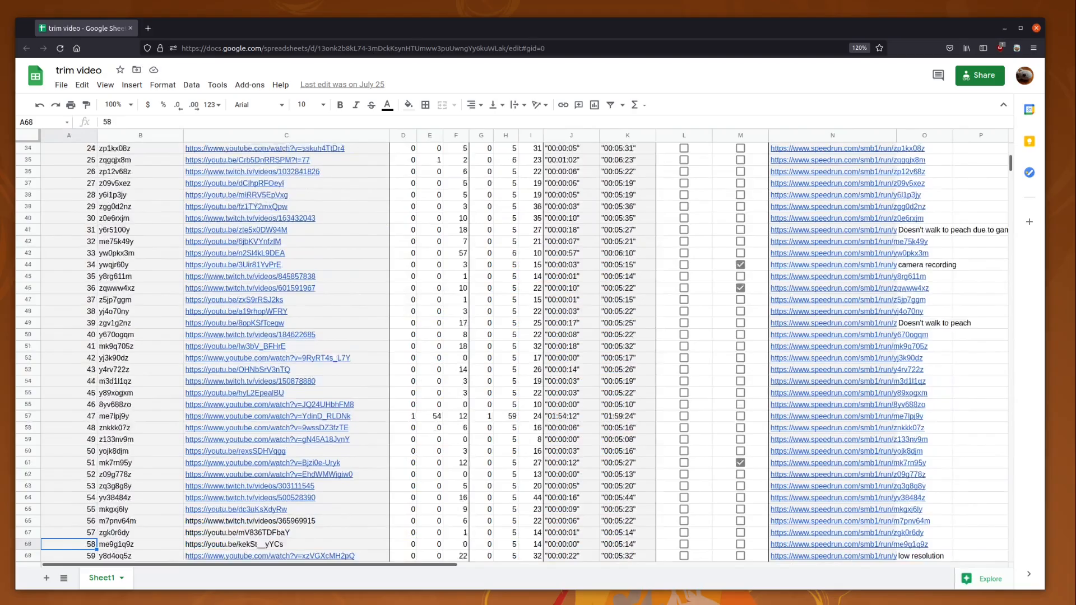
scroll(down, 3)
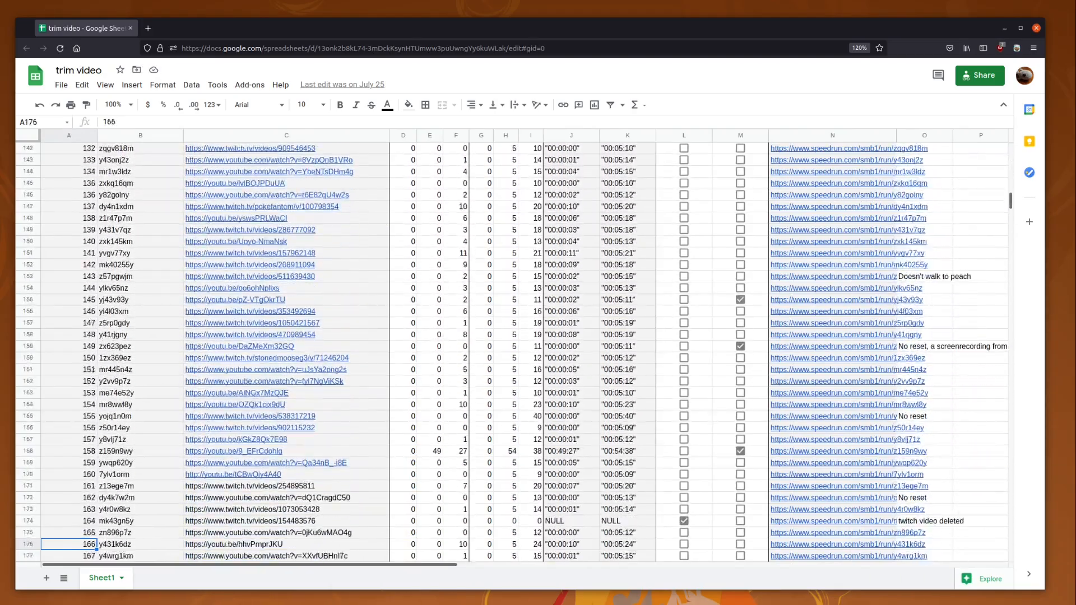
scroll(down, 3)
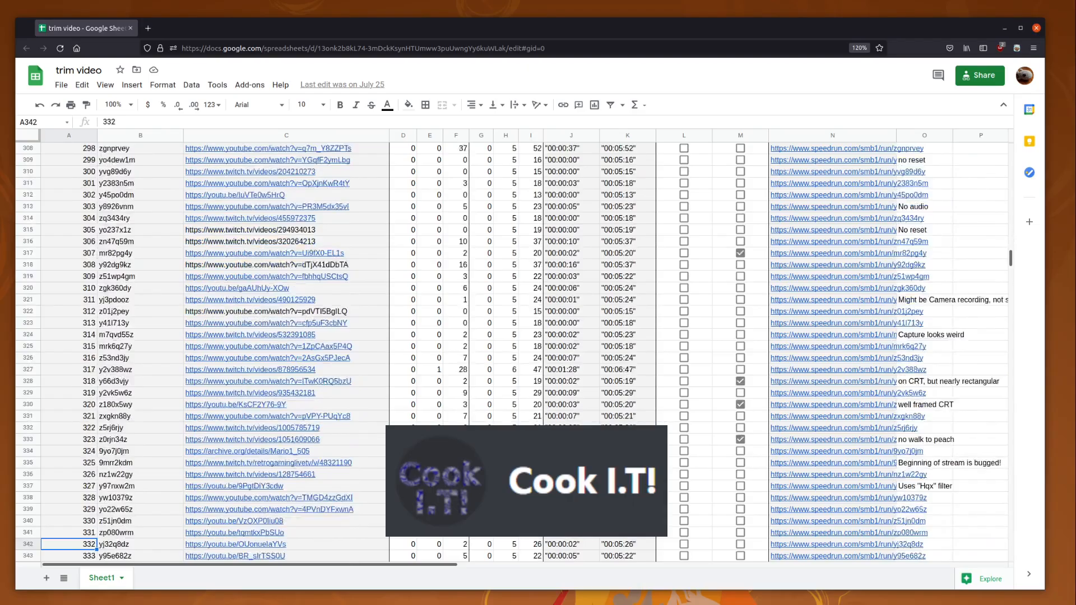
scroll(down, 3)
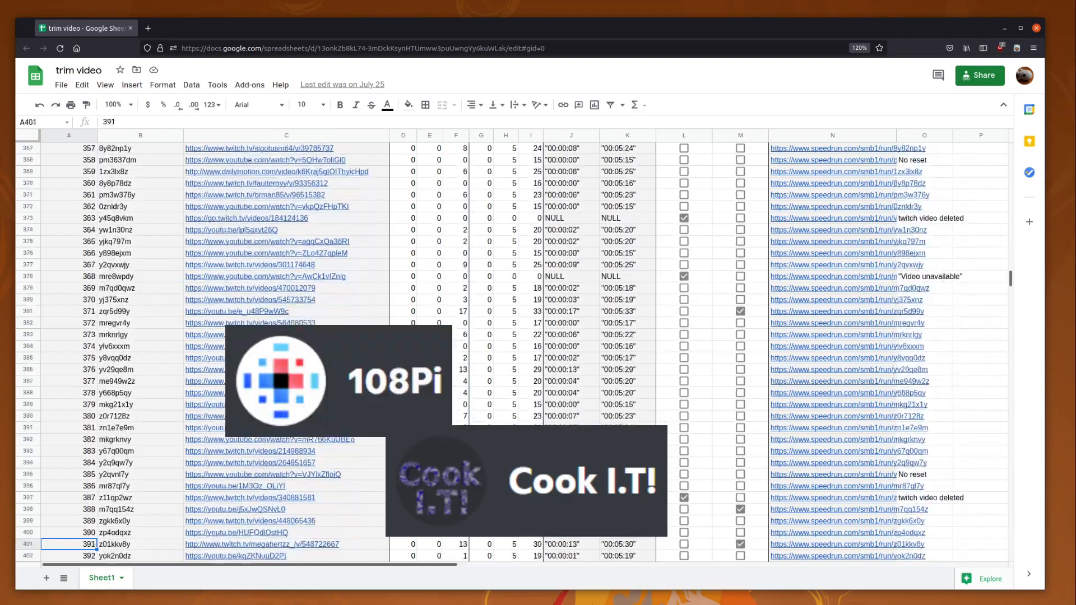
scroll(down, 3)
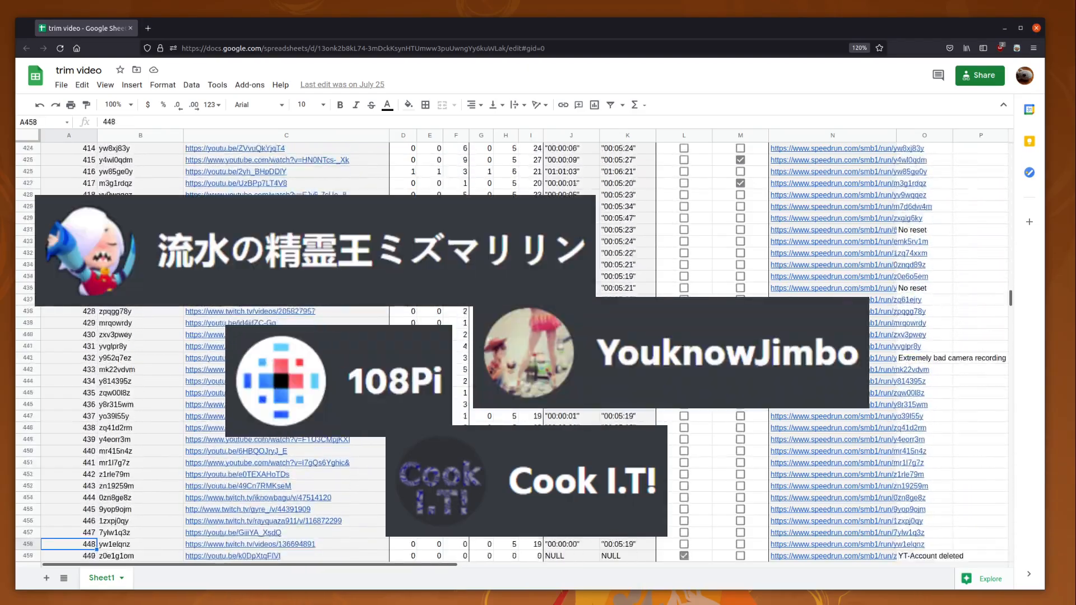
scroll(down, 3)
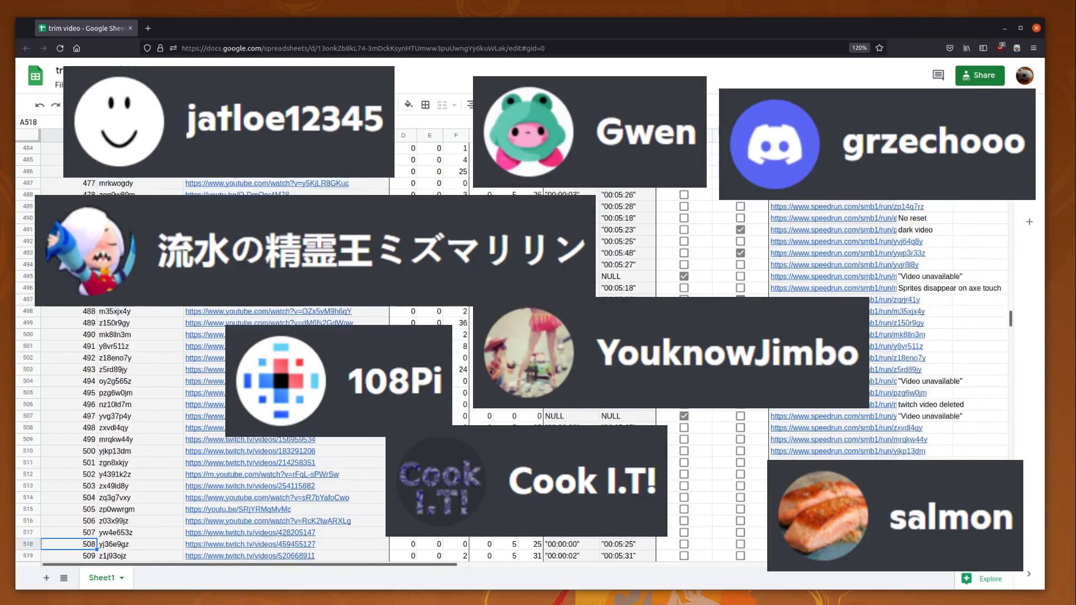
scroll(down, 3)
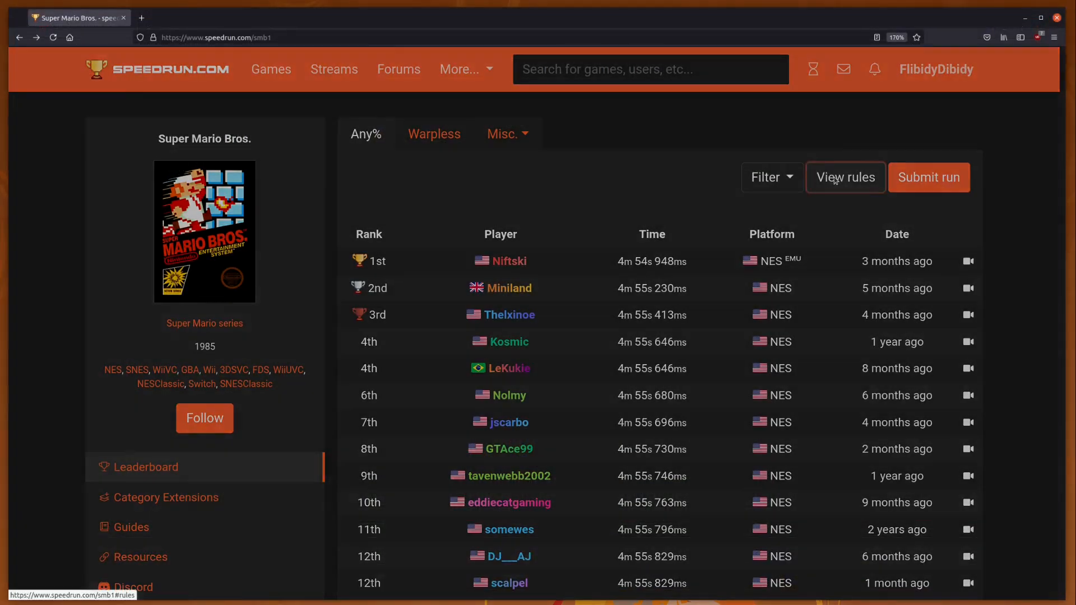
View the leaderboard rules, then the Game Rules listing approved hardware and software.
click(845, 177)
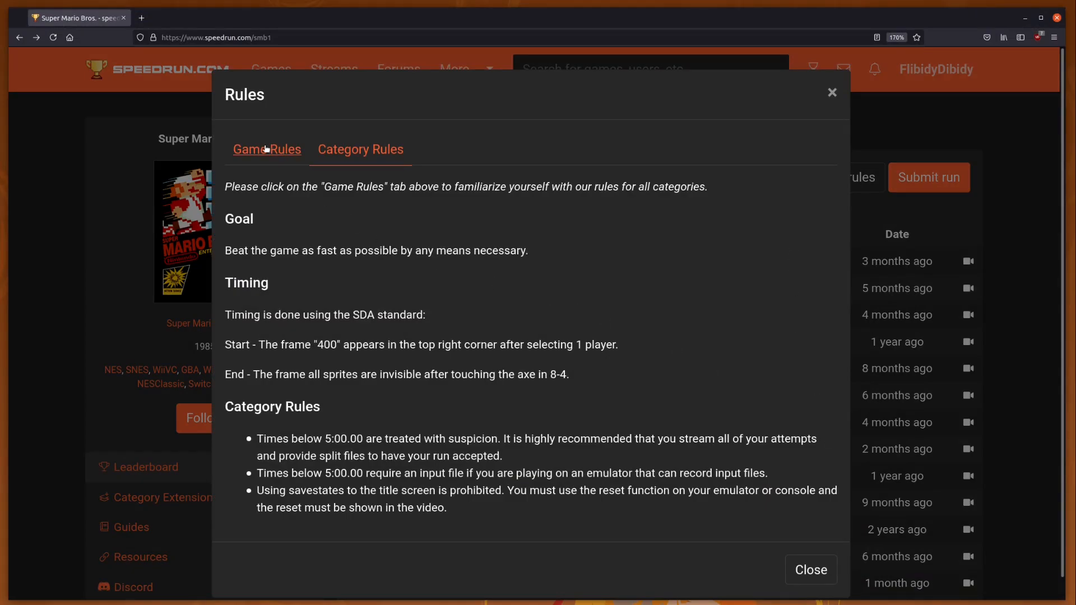
click(267, 149)
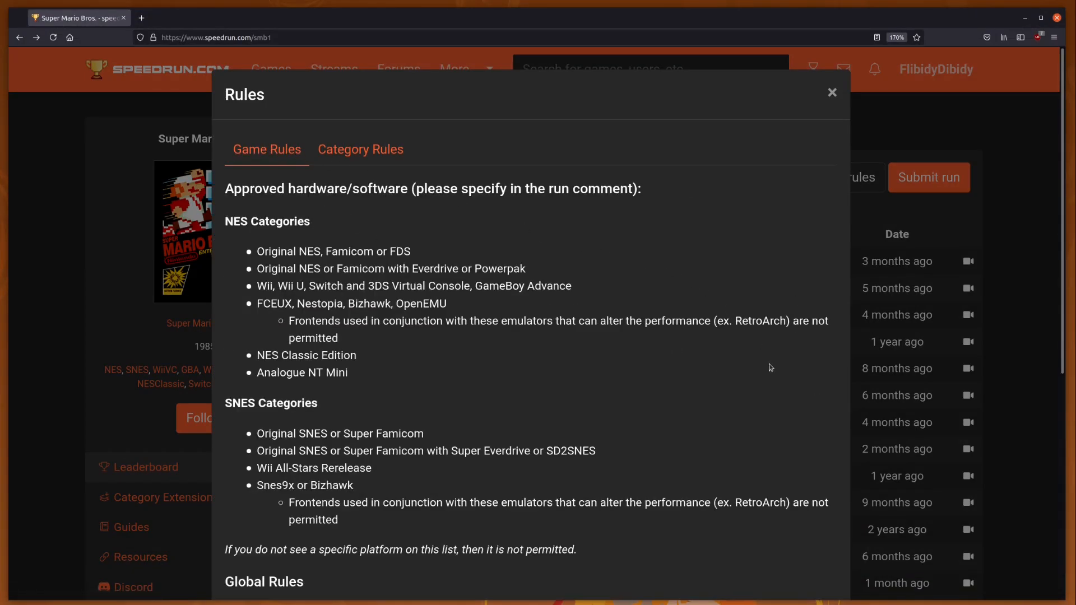
scroll(down, 3)
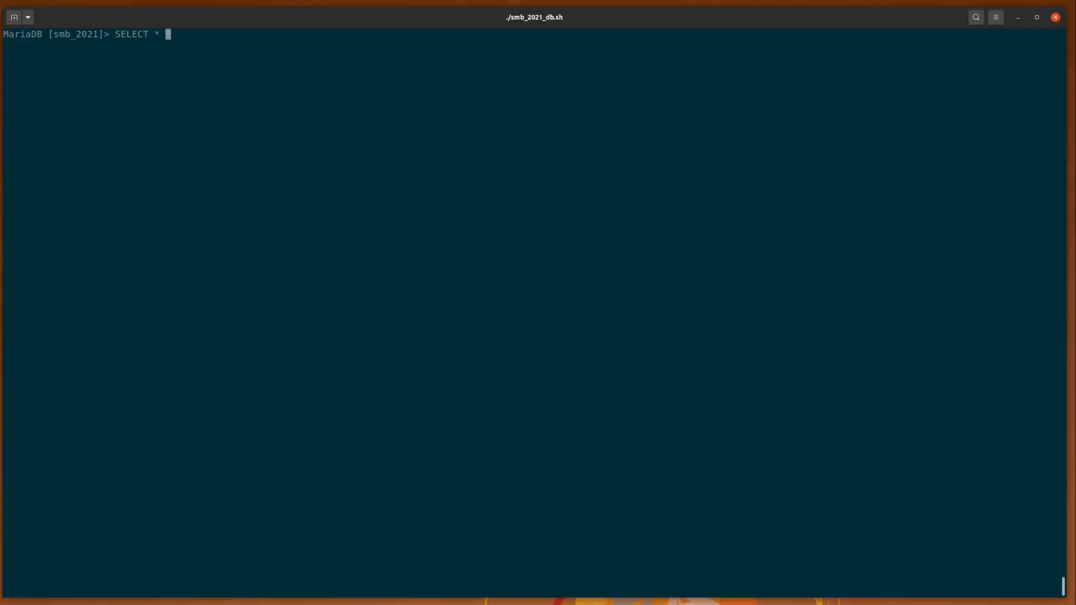
Join run to video on run.id = video.run_id, ordered by timestamp_start DESC, LIMIT 40.
text(FROM run INNER JOIN video ON)
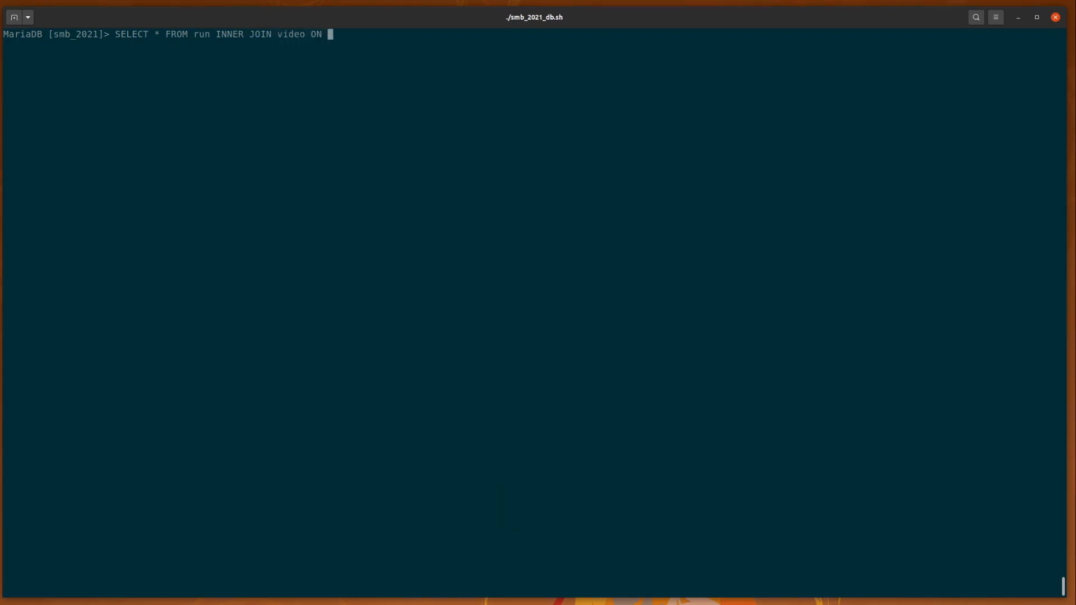
text(run.id = video.run_id ORDER)
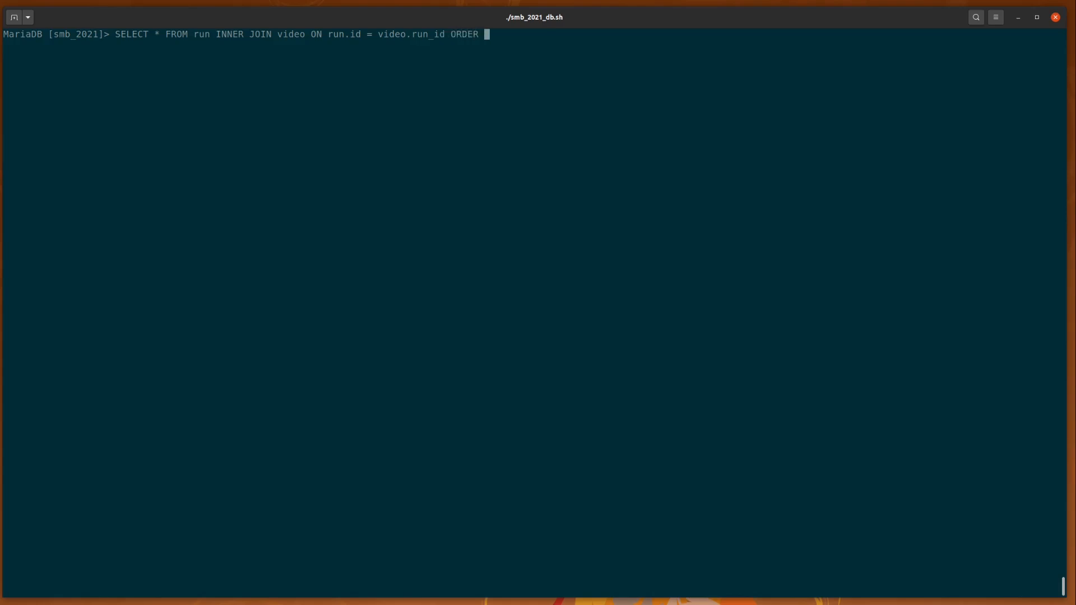
text(BY video.tume)
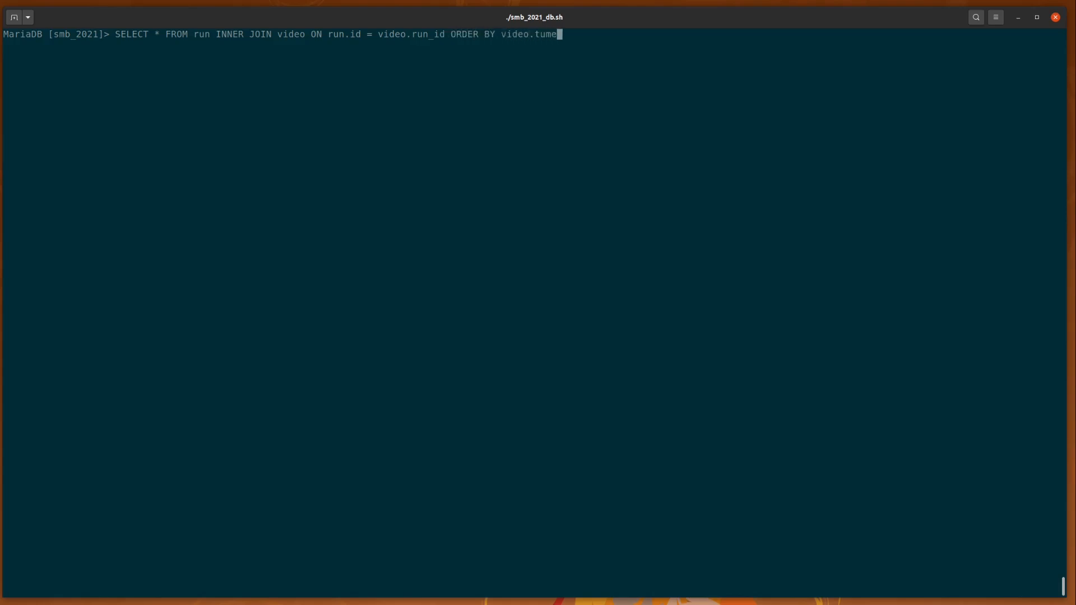
text(imest)
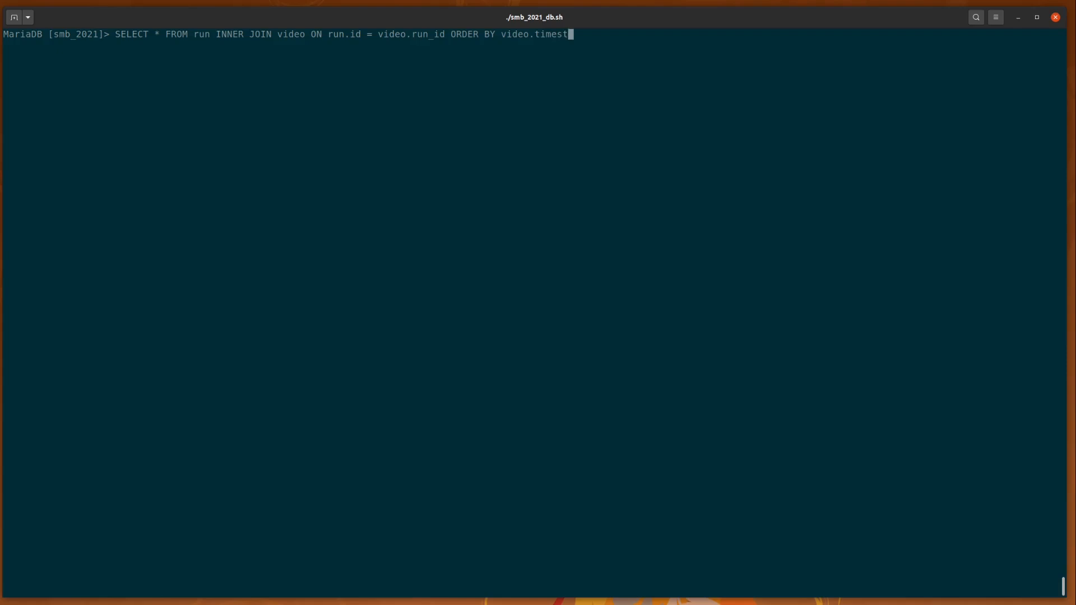
text(amp_start DESC)
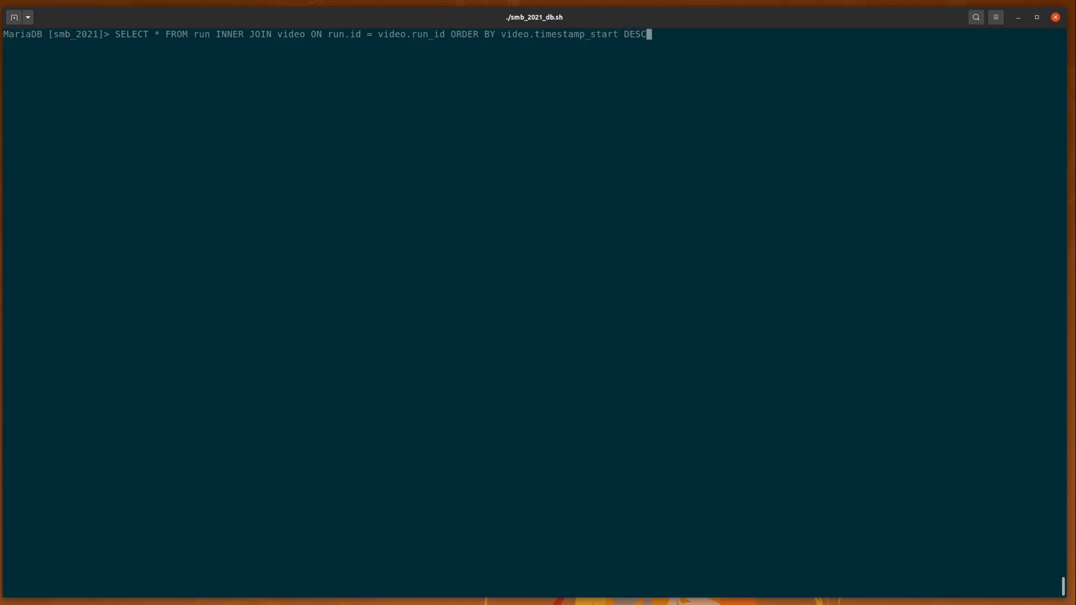
text(LIMIT 40;)
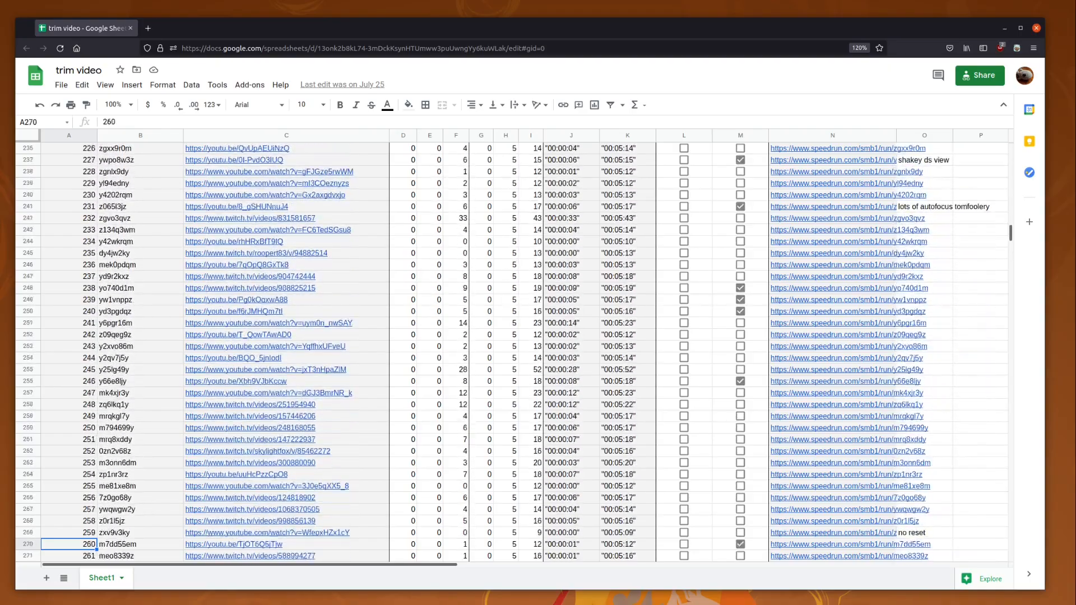
scroll(down, 3)
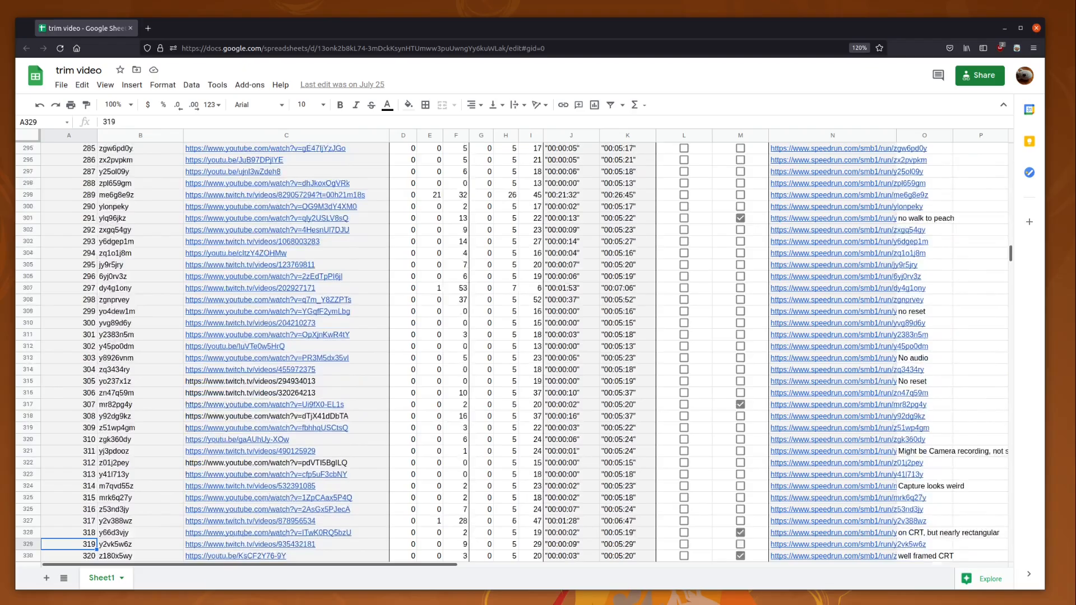
scroll(down, 3)
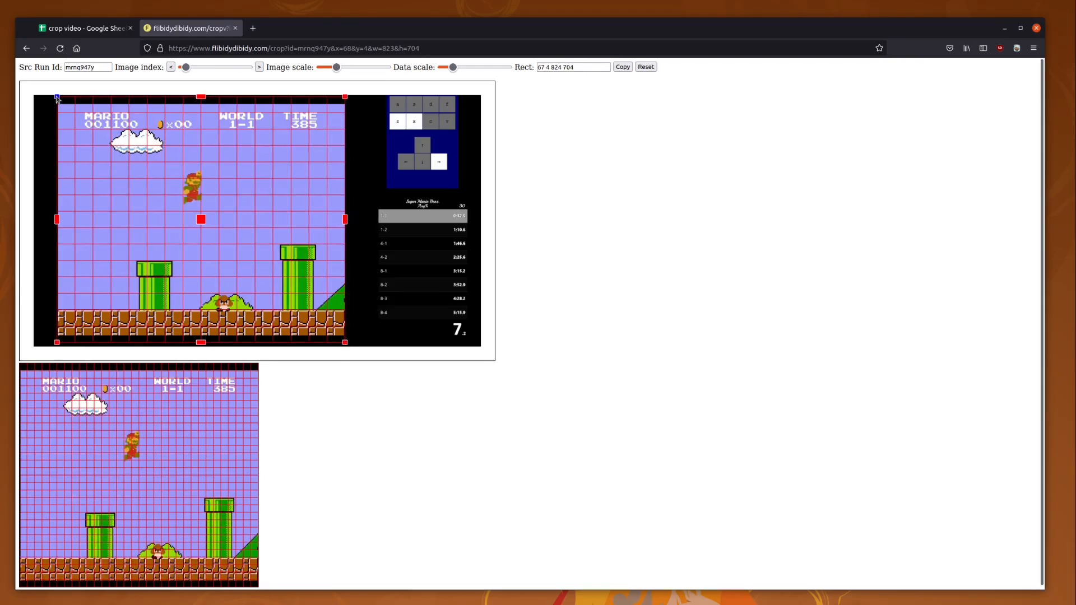
click(259, 66)
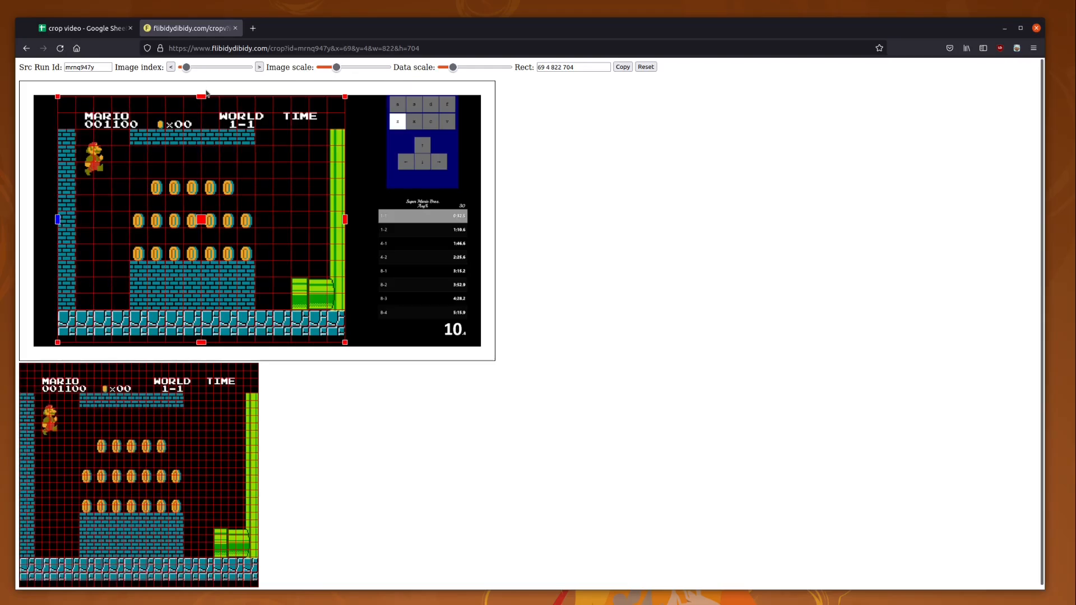
click(81, 28)
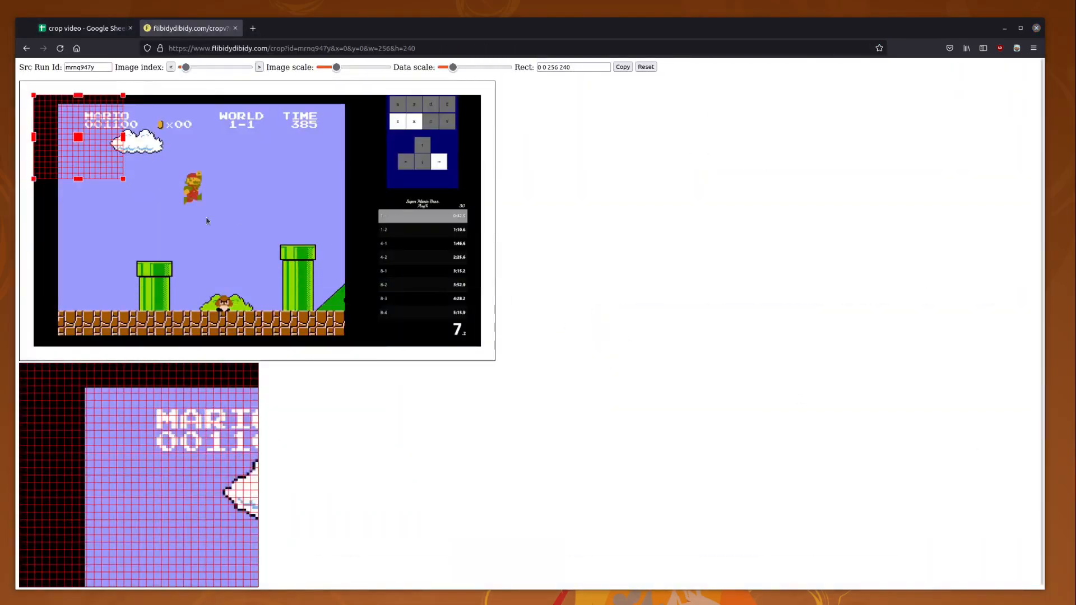
drag(77, 136, 104, 139)
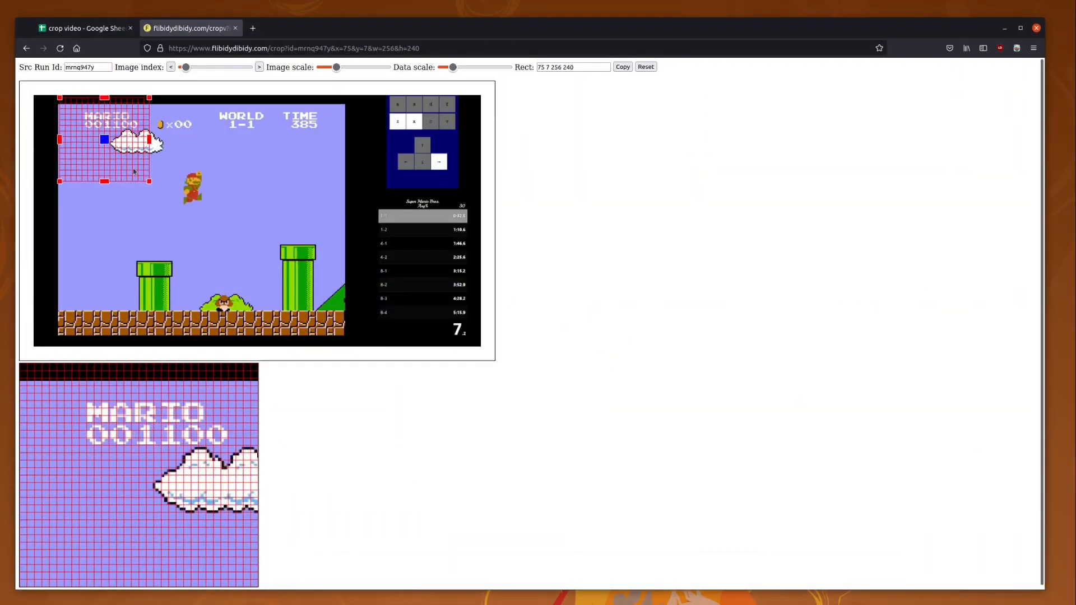
drag(149, 181, 345, 343)
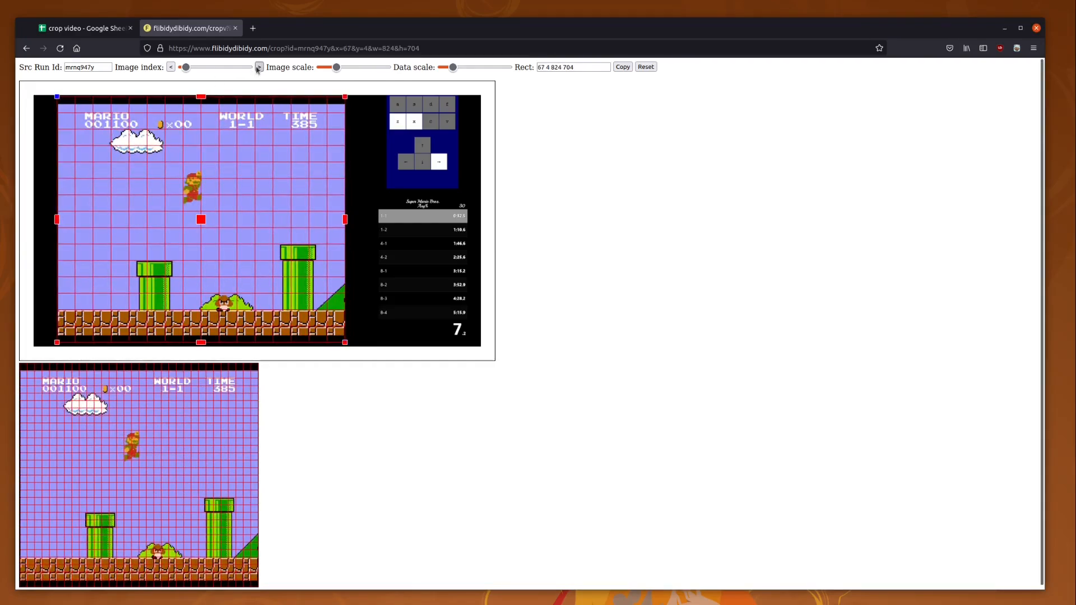
click(259, 66)
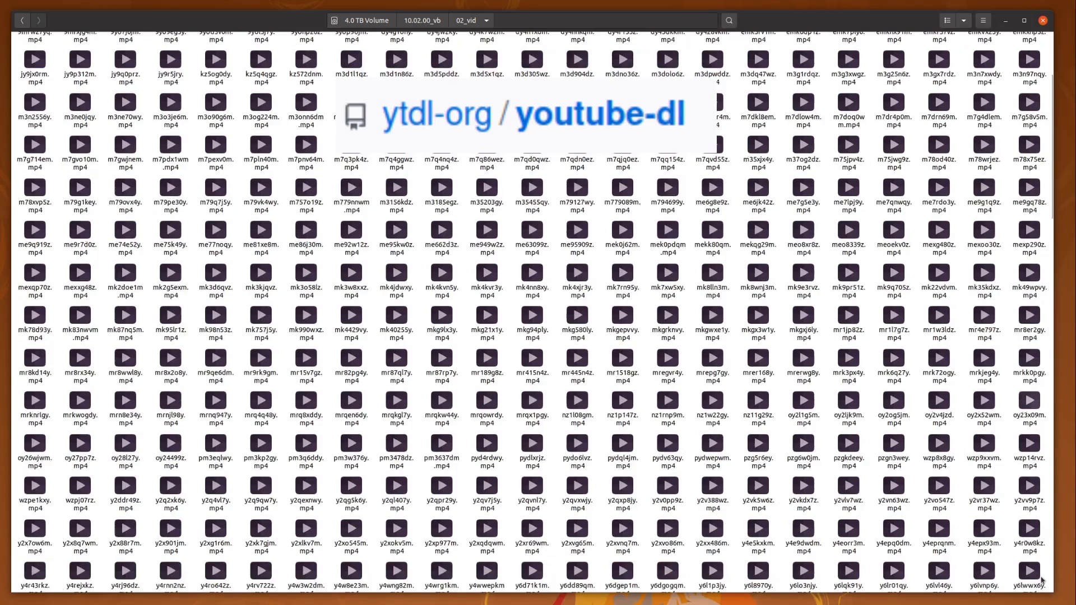
scroll(down, 3)
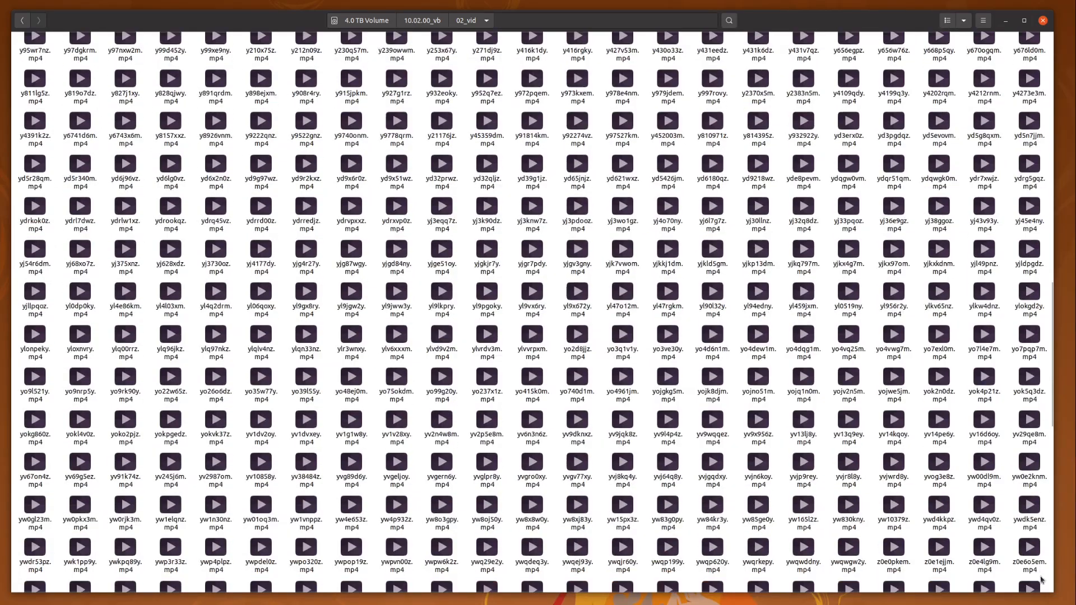
scroll(down, 3)
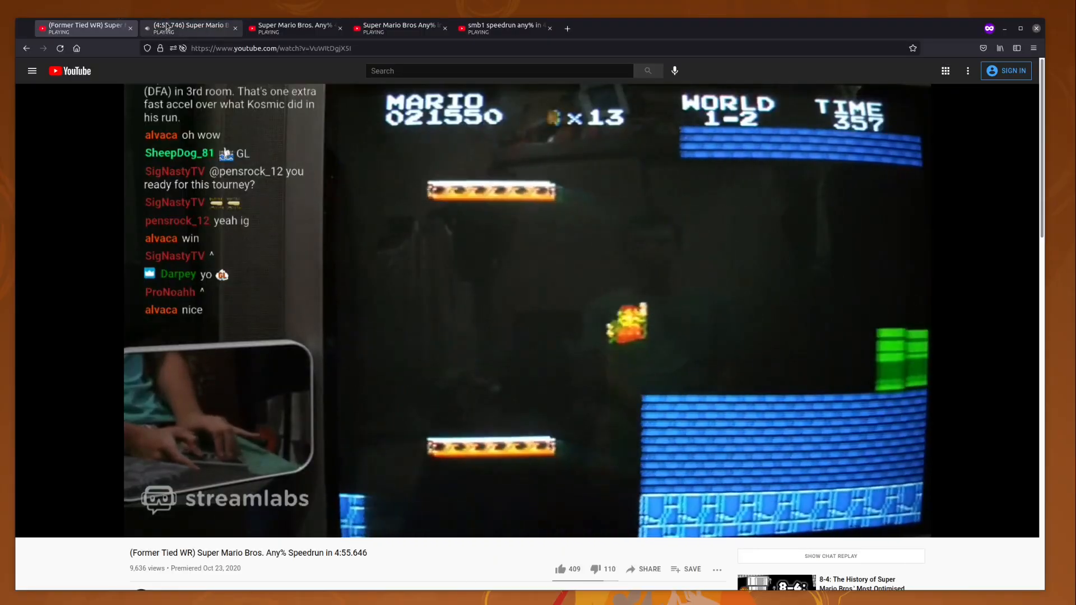
Switch between two other open YouTube Any% speedrun video tabs.
click(294, 28)
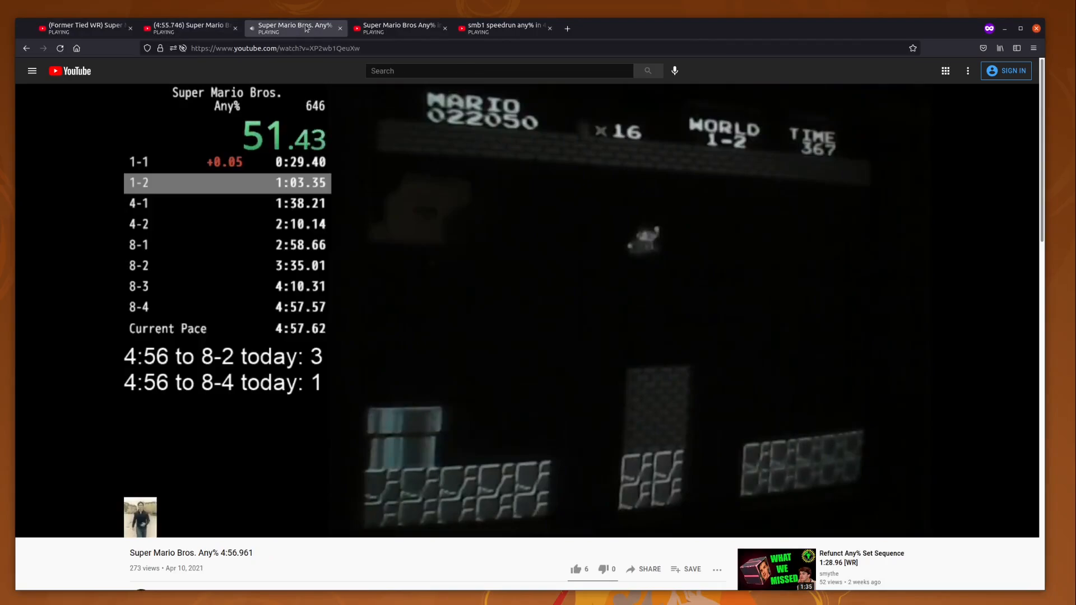
click(503, 28)
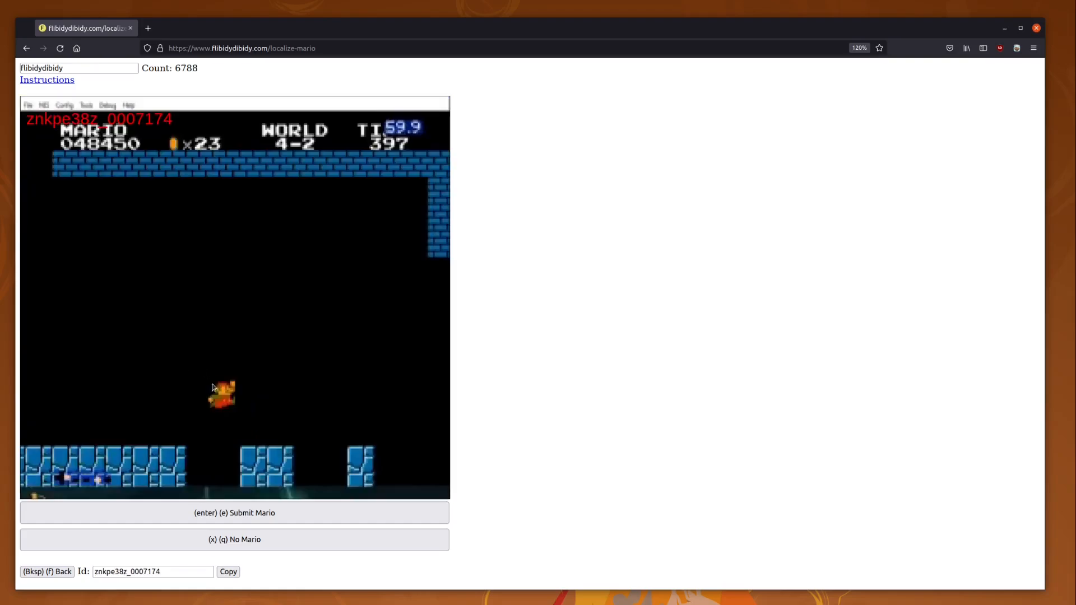
Mark Mario's position in frame znkpe38z_0007174, raising the count to 6789.
click(234, 512)
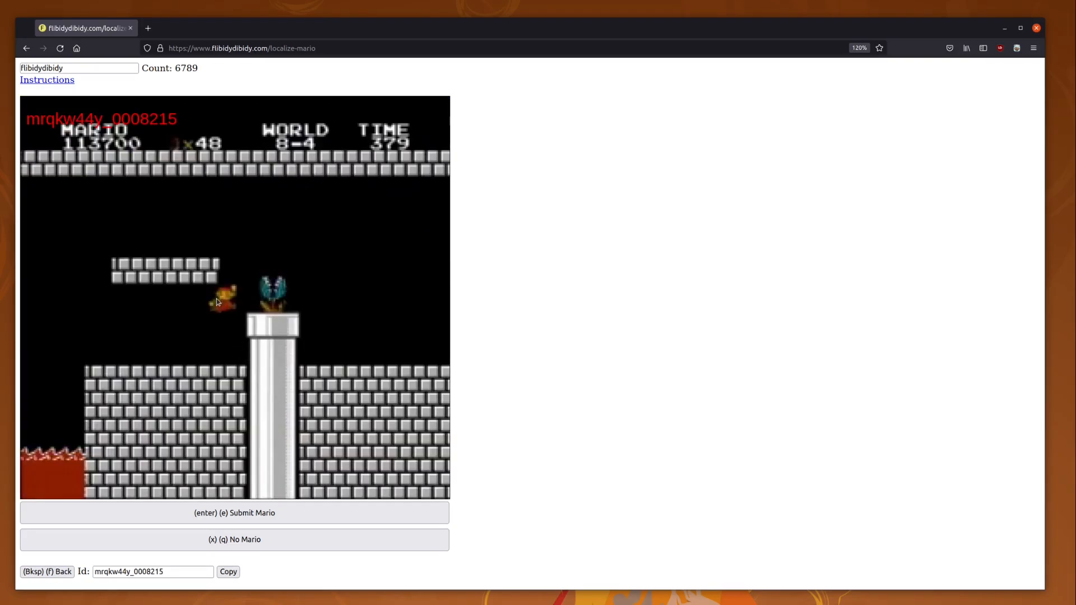